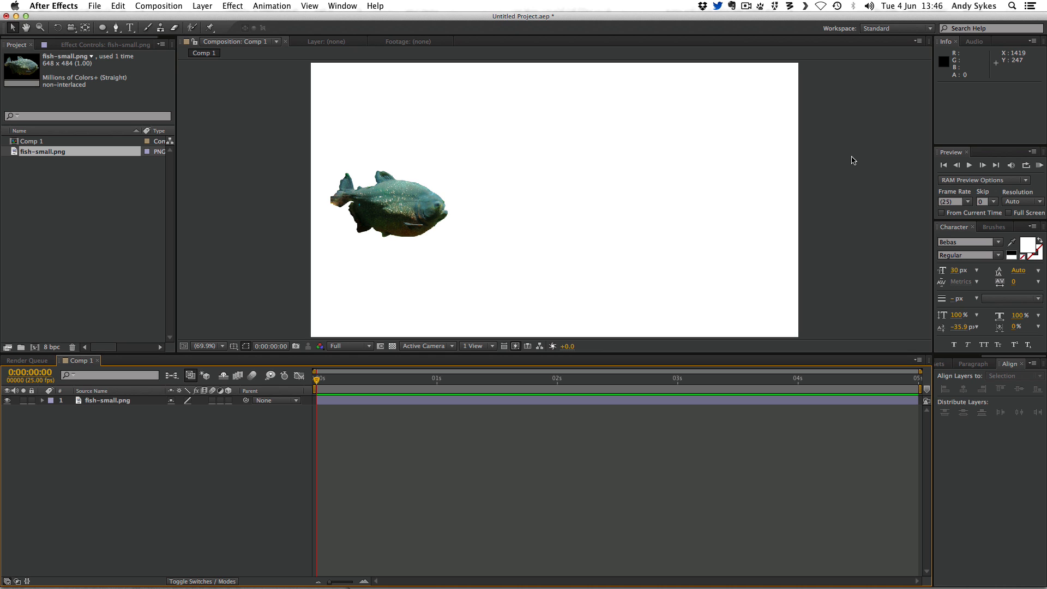
- Select the fish-small.png layer in the Comp 1 viewer
left_click(1015, 375)
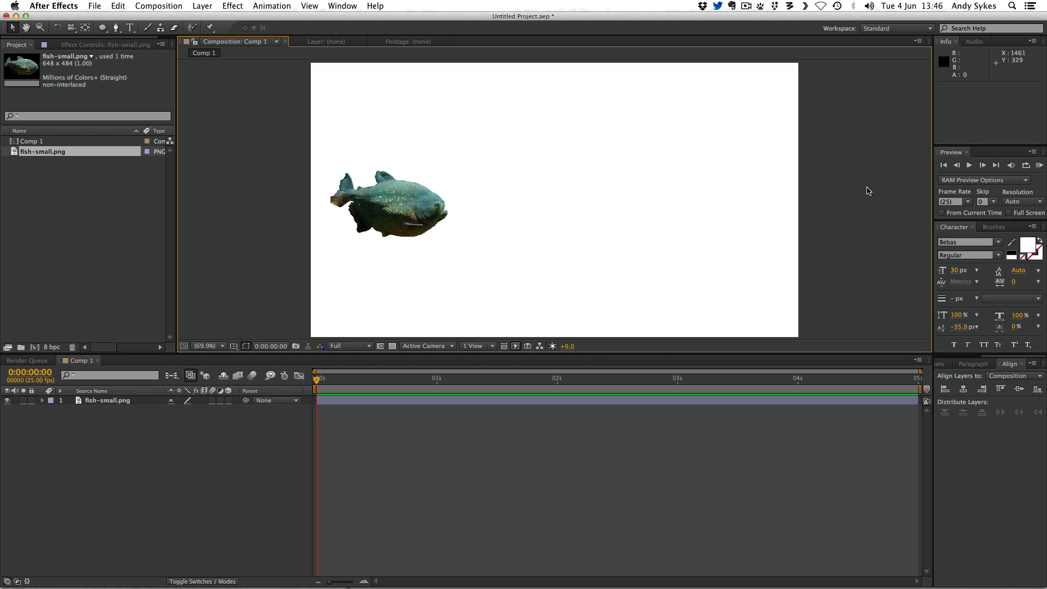
left_click(389, 207)
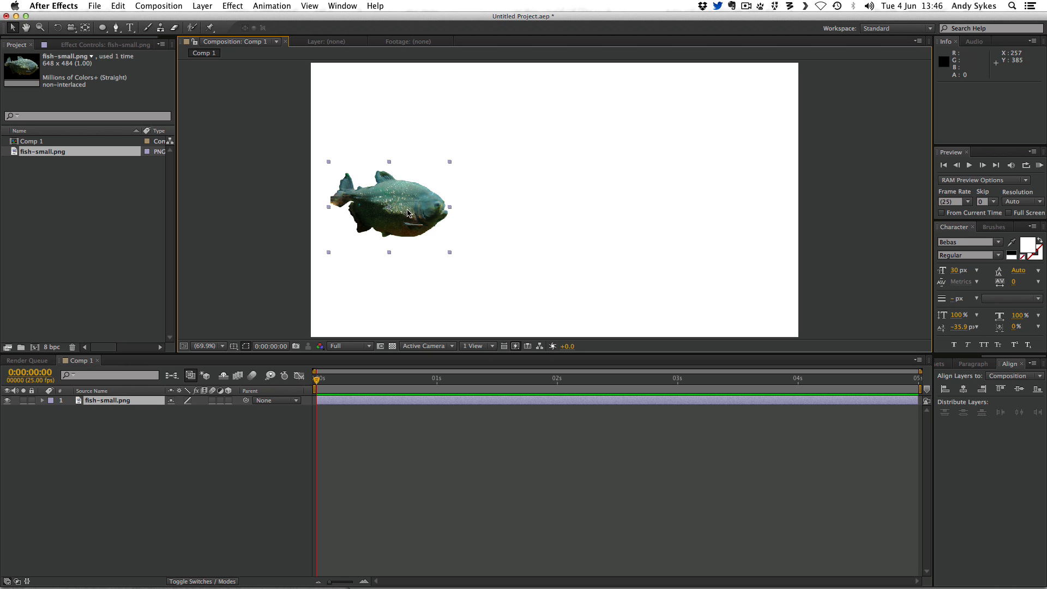
mouse_move(243, 278)
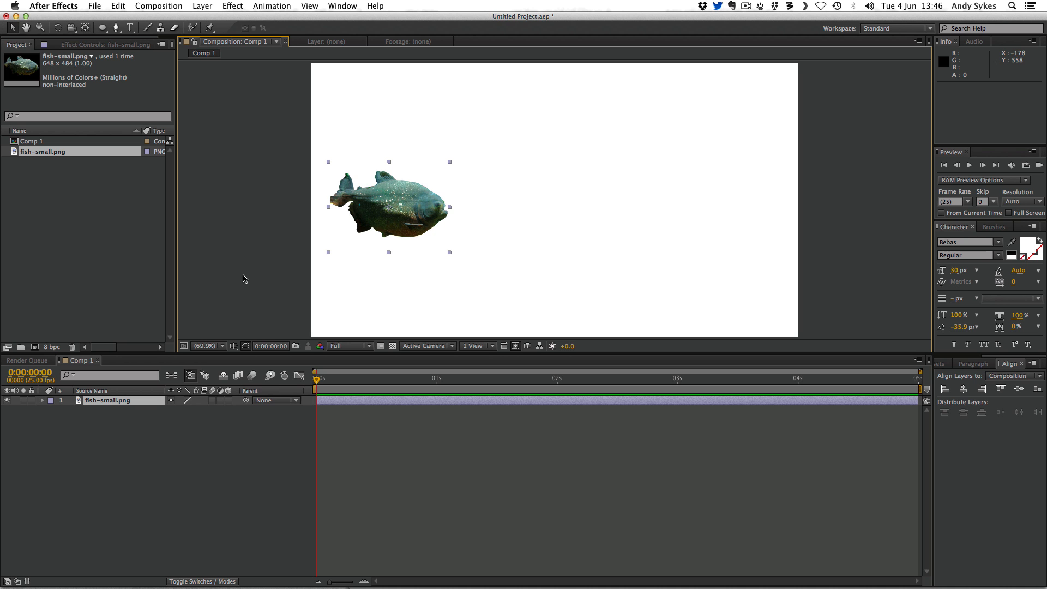
left_click(366, 569)
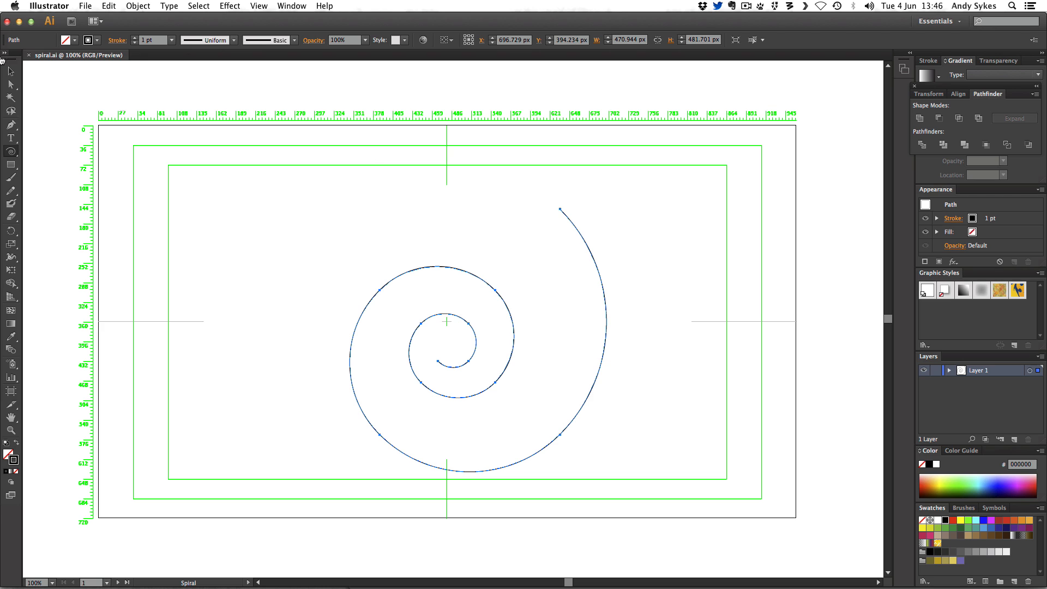
- Select and copy the spiral path, then switch back to After Effects
left_click(10, 67)
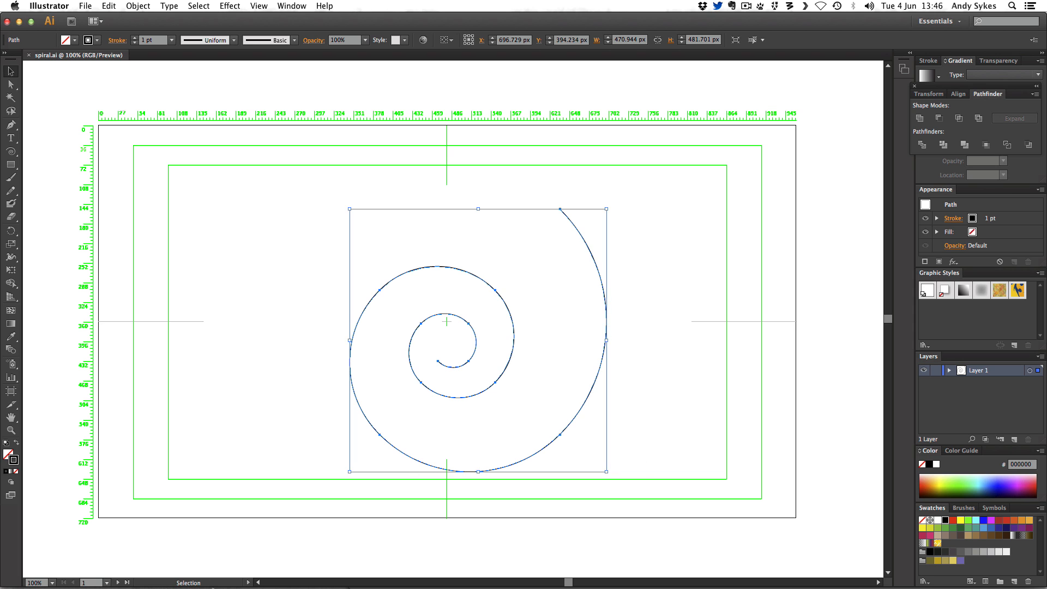
mouse_move(448, 568)
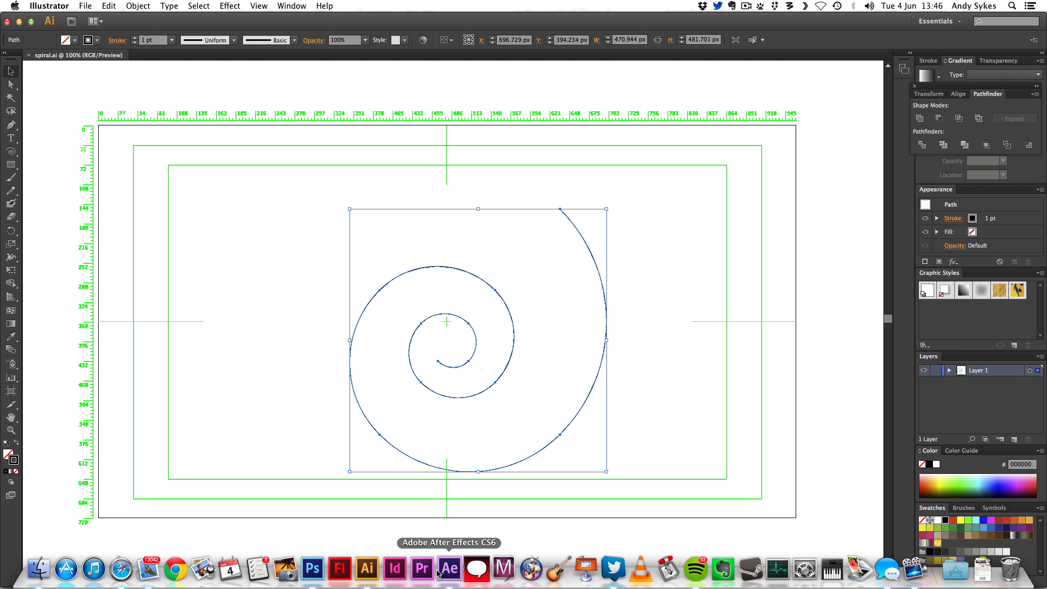
left_click(448, 570)
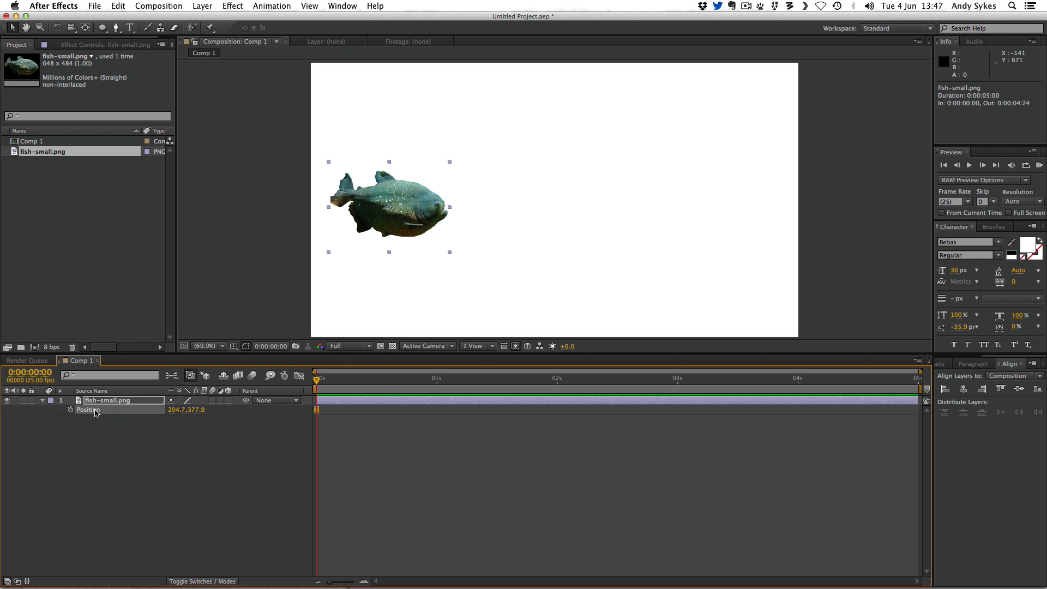
mouse_move(92, 411)
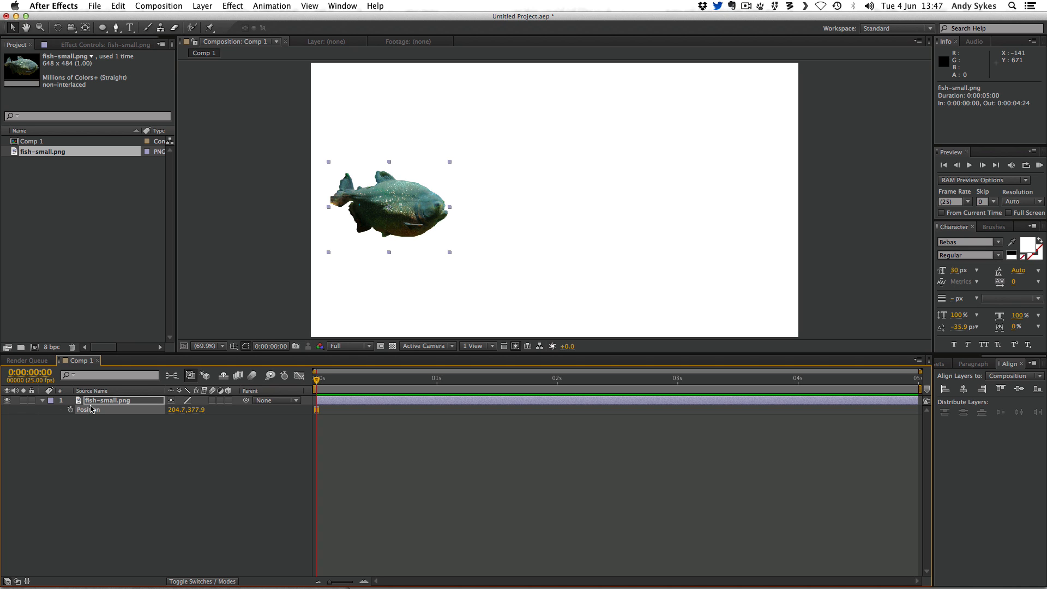
mouse_move(97, 416)
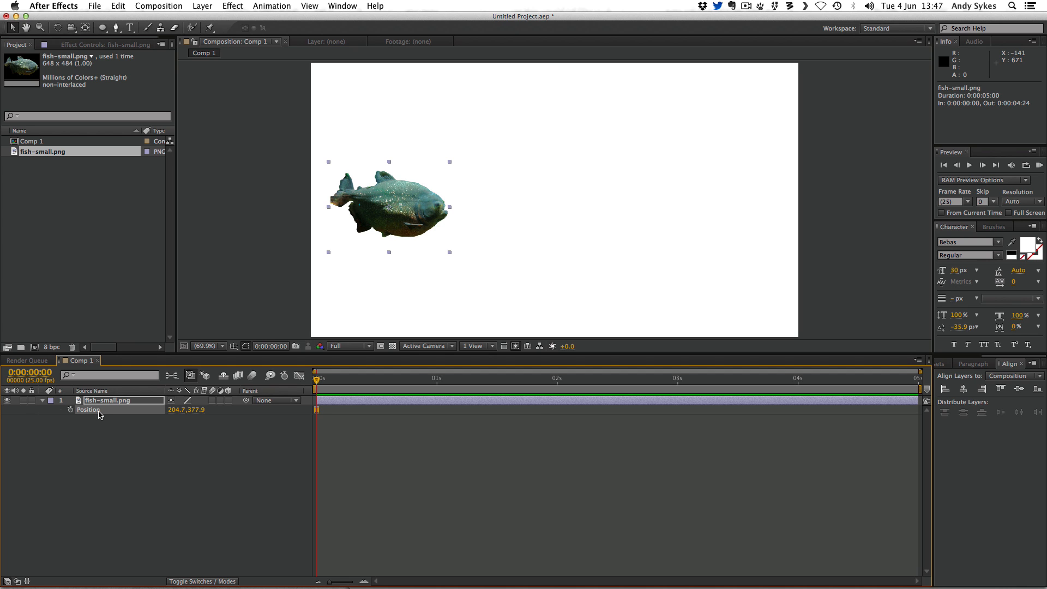
- Paste the copied spiral onto the fish layer's Position property as motion keyframes
left_click(71, 409)
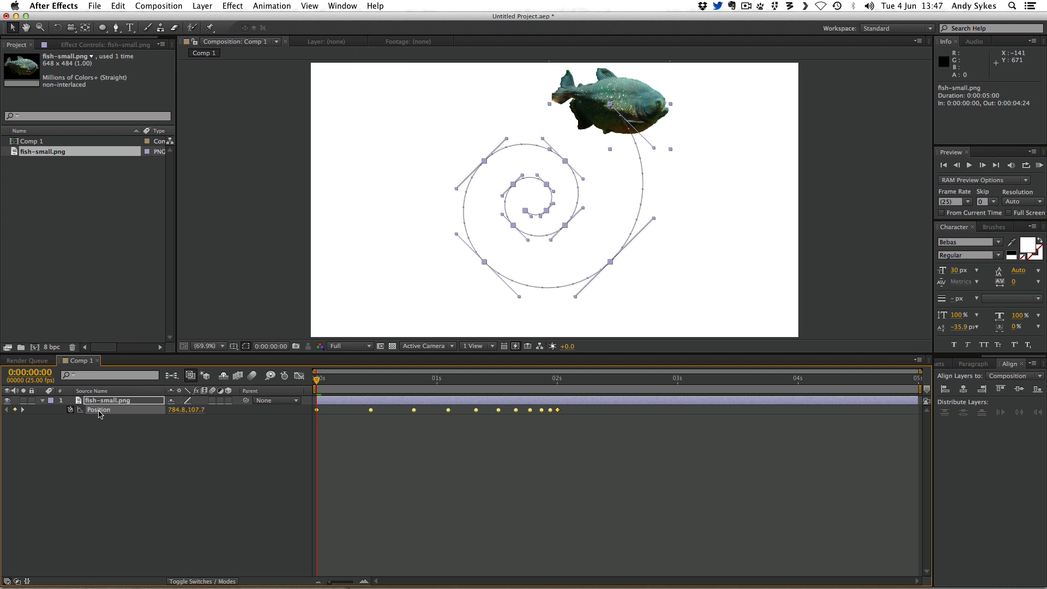
mouse_move(212, 415)
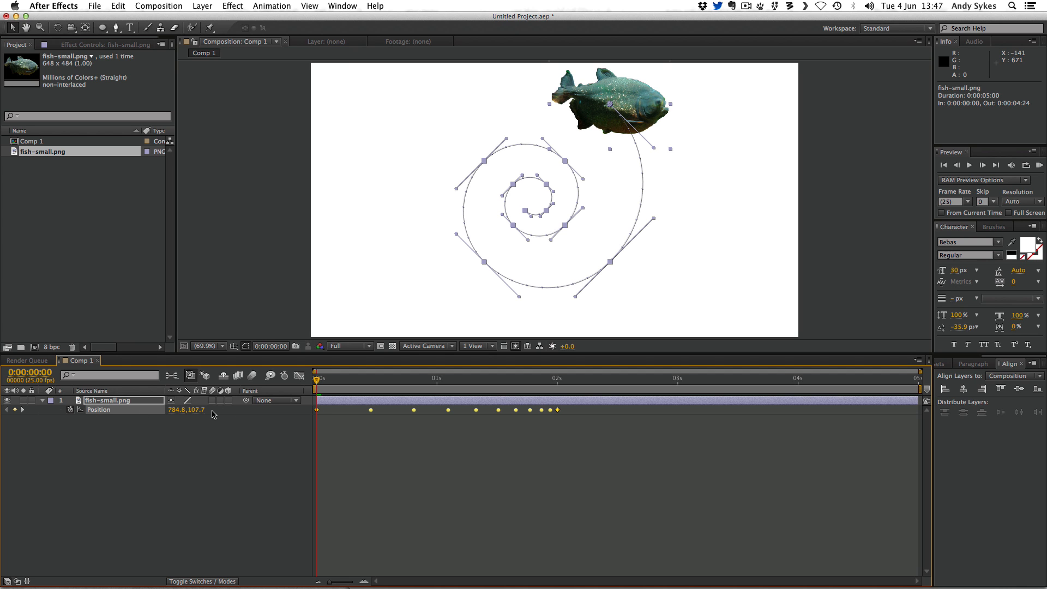
mouse_move(330, 415)
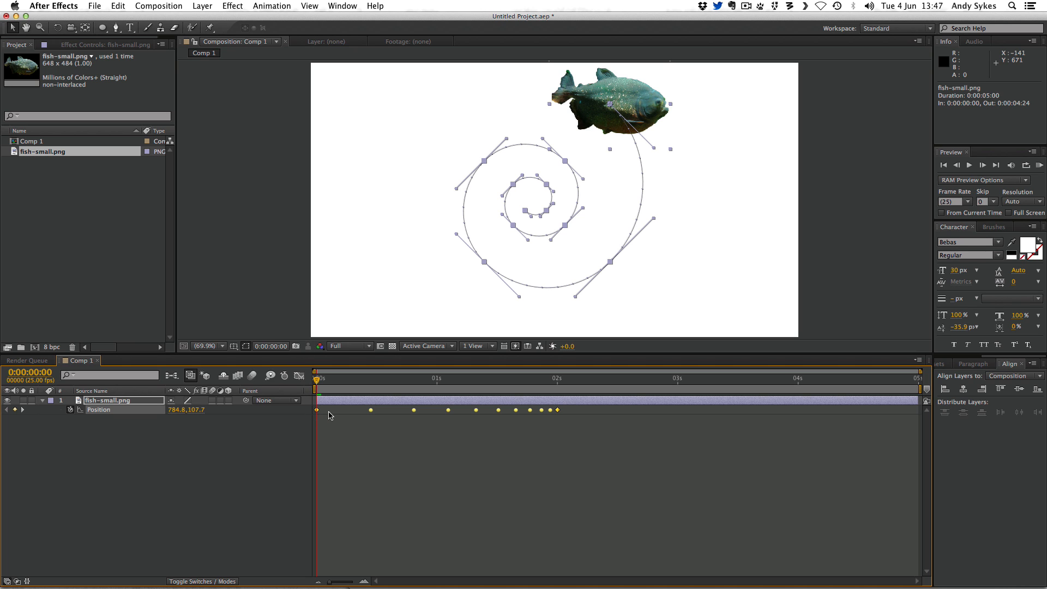
mouse_move(557, 415)
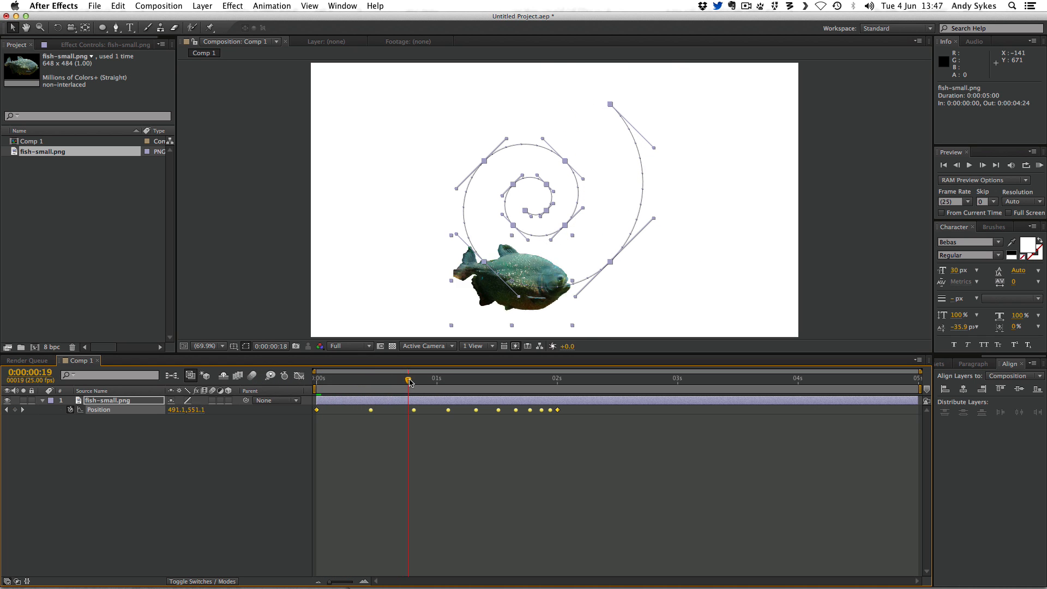
- Scrub the timeline to confirm the fish travels along the spiral keyframes
left_click(509, 378)
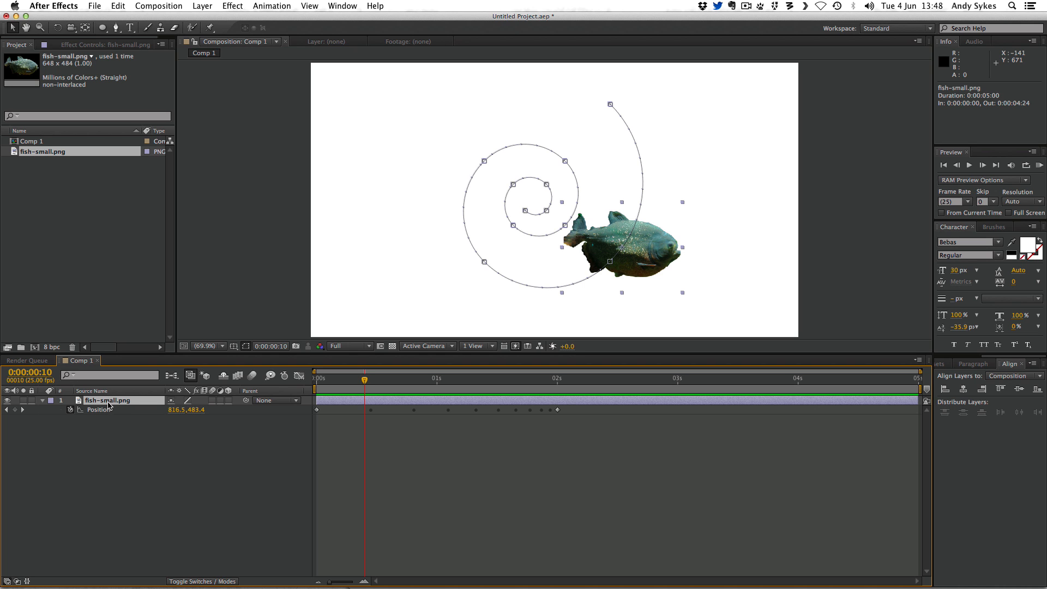
right_click(117, 400)
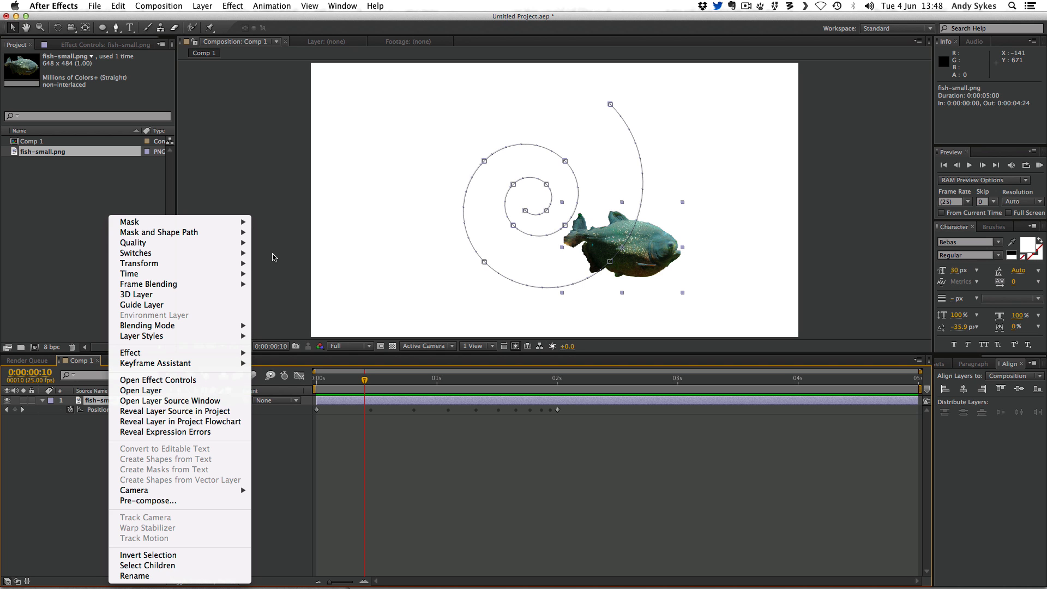
mouse_move(140, 263)
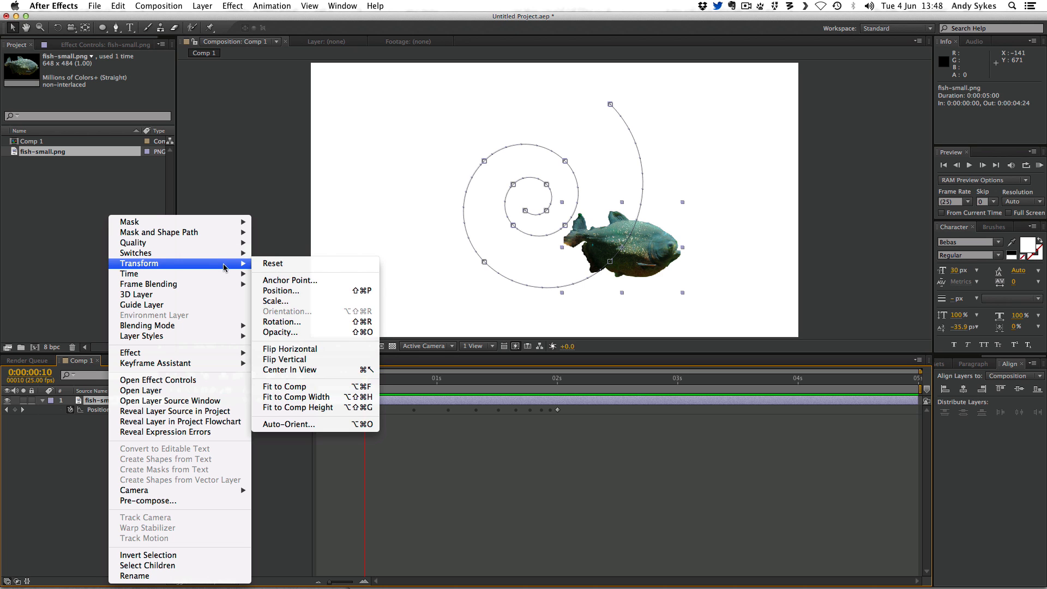
mouse_move(288, 424)
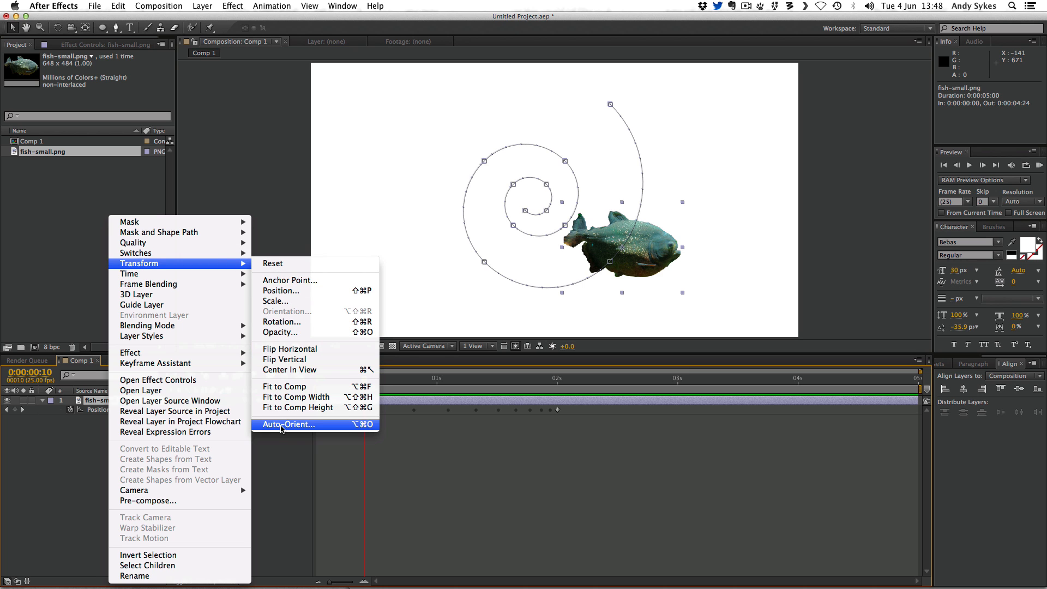
- Apply Auto-Orient with Orient Along Path so the fish faces its direction of travel
left_click(287, 424)
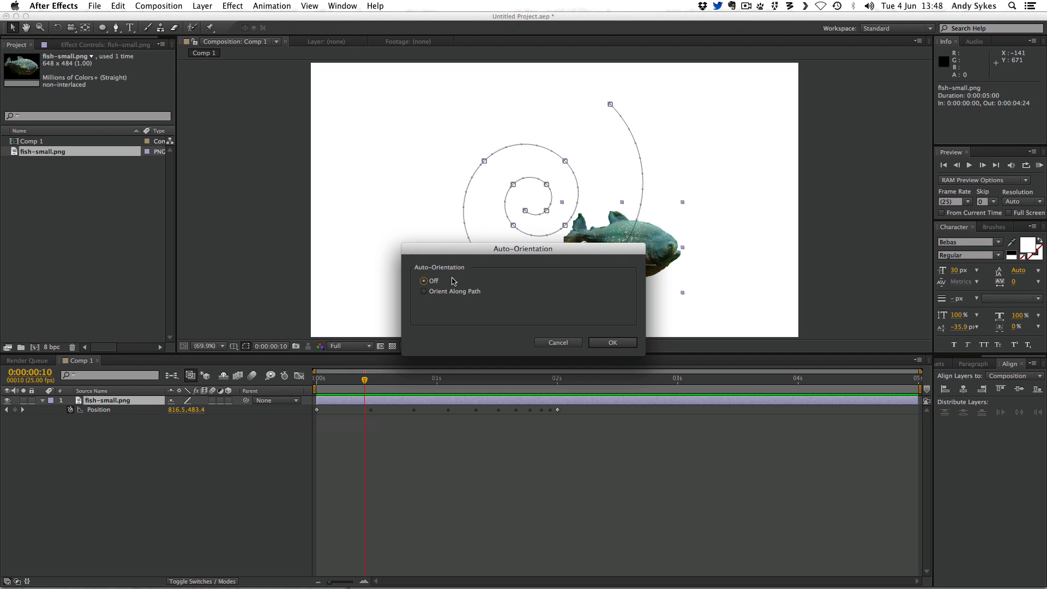
left_click(425, 291)
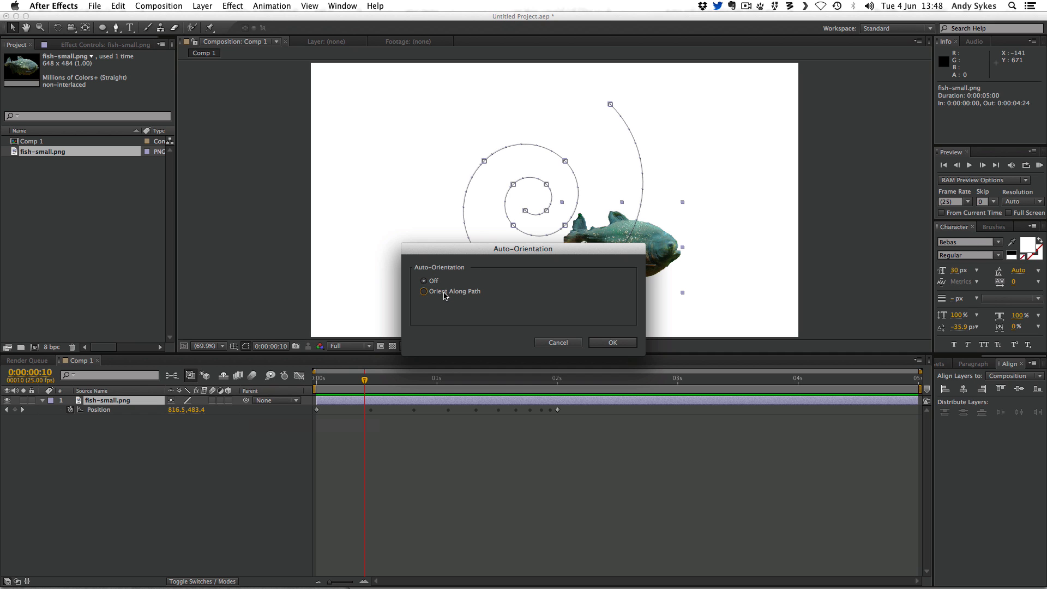
left_click(423, 292)
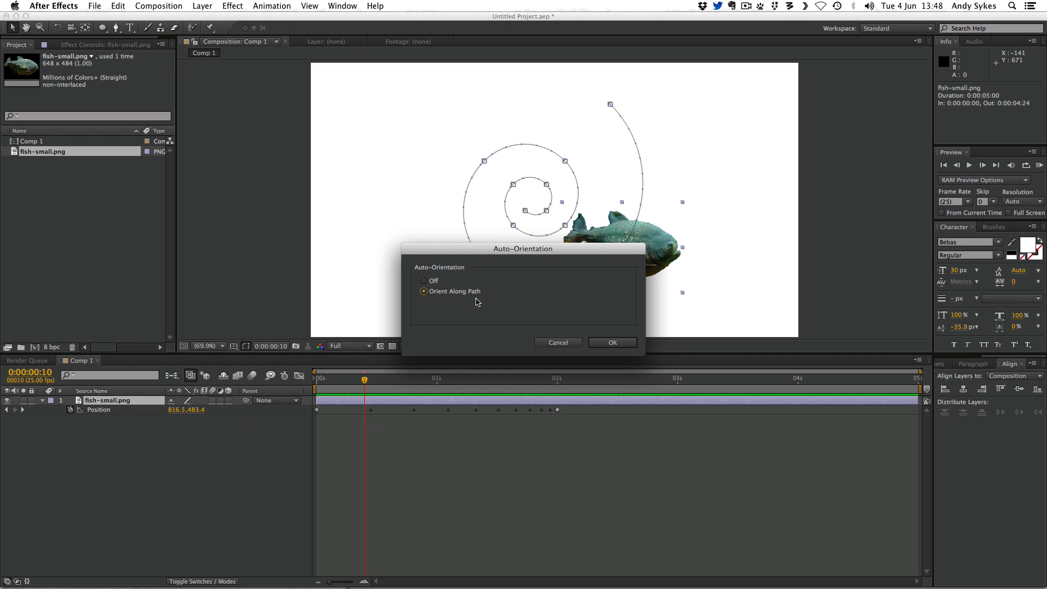
mouse_move(606, 340)
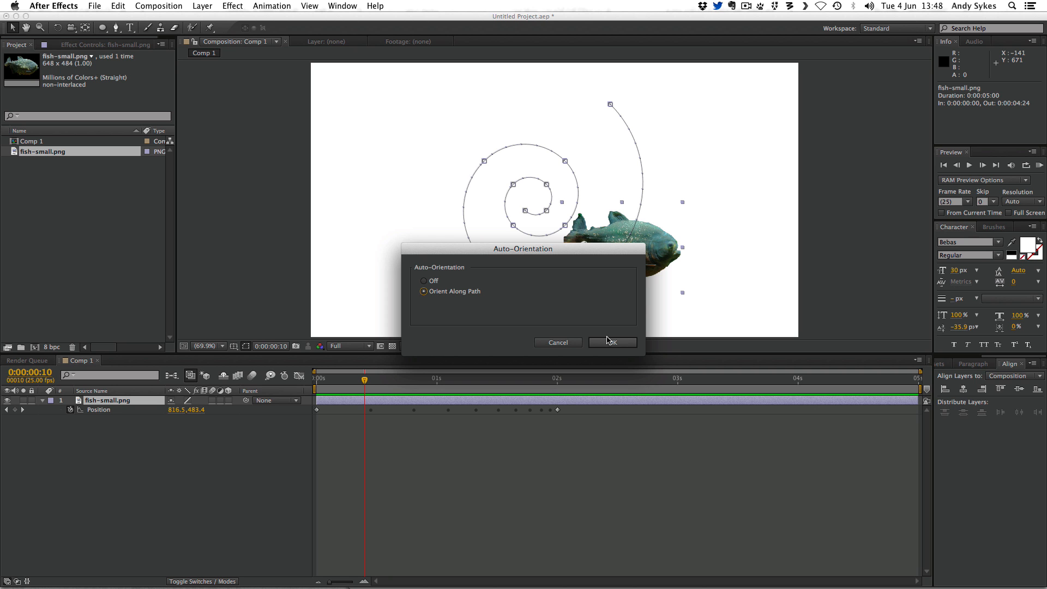
left_click(611, 342)
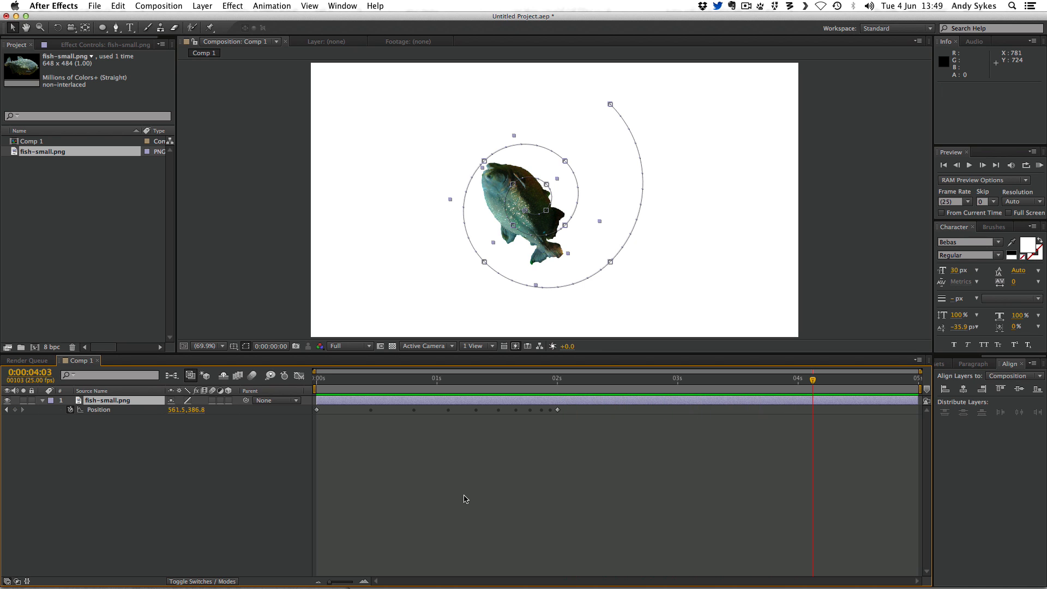
mouse_move(559, 400)
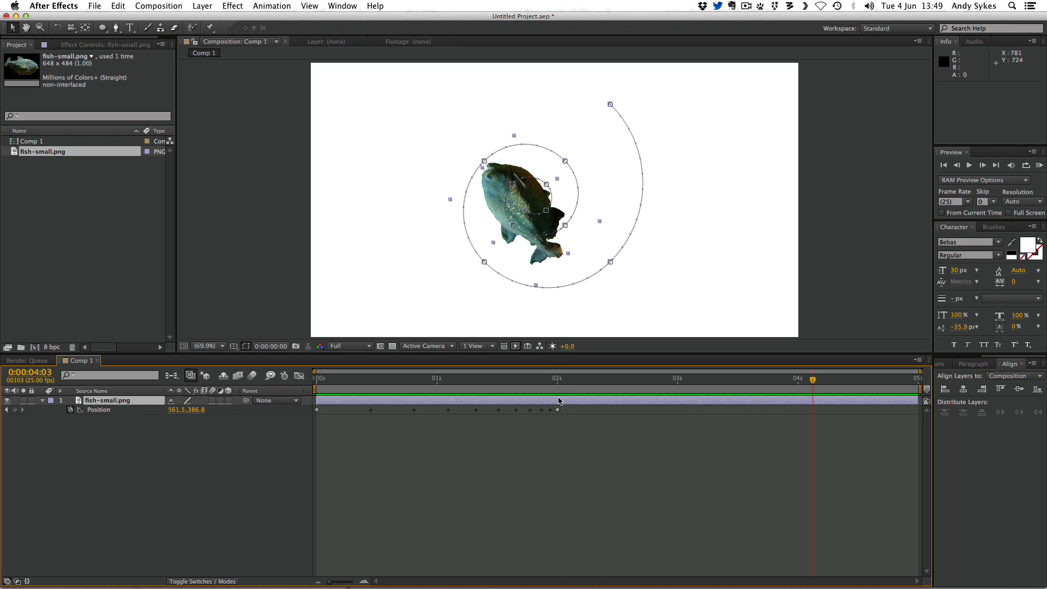
mouse_move(558, 411)
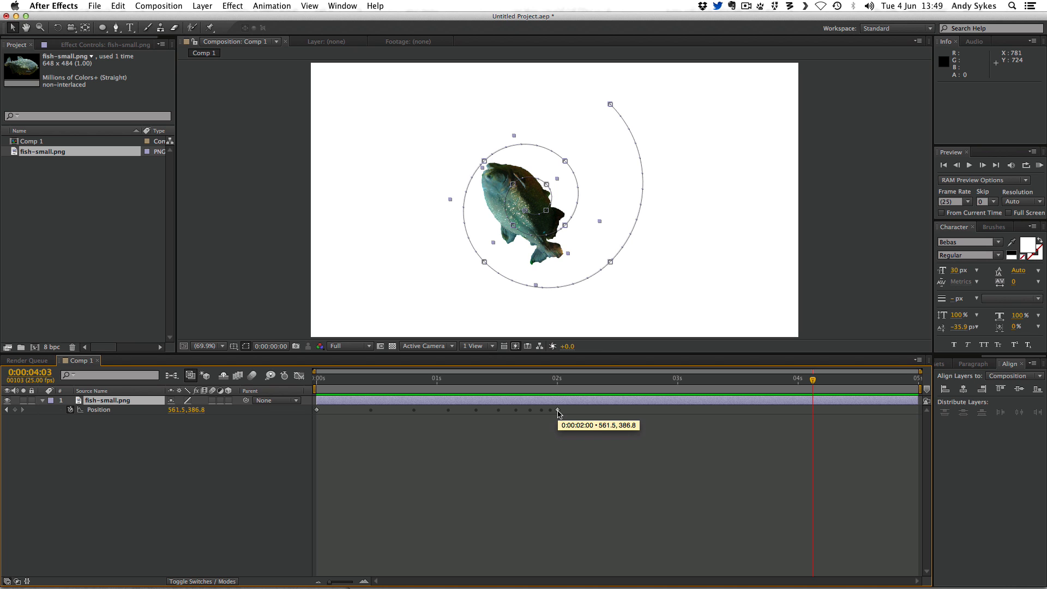
- Drag the last Position keyframe out to 0:00:05:00 and RAM preview the motion
left_click(557, 409)
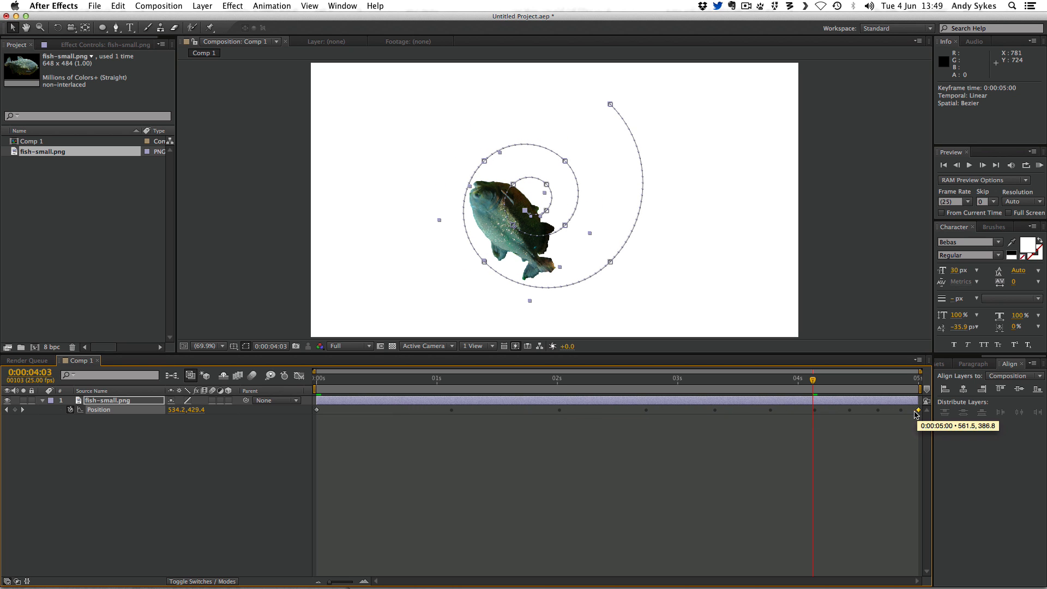
mouse_move(509, 419)
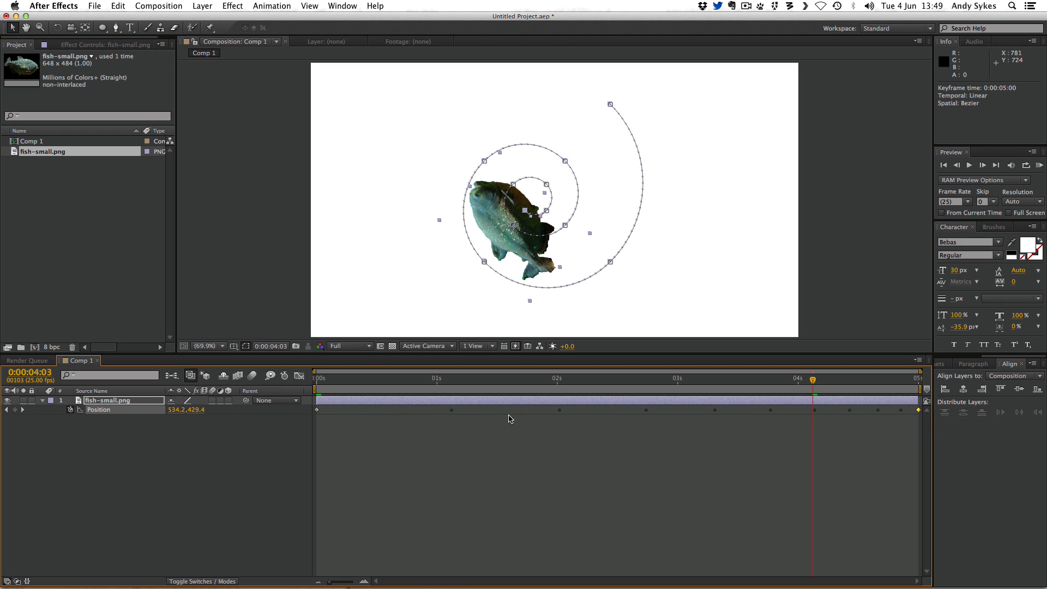
mouse_move(820, 406)
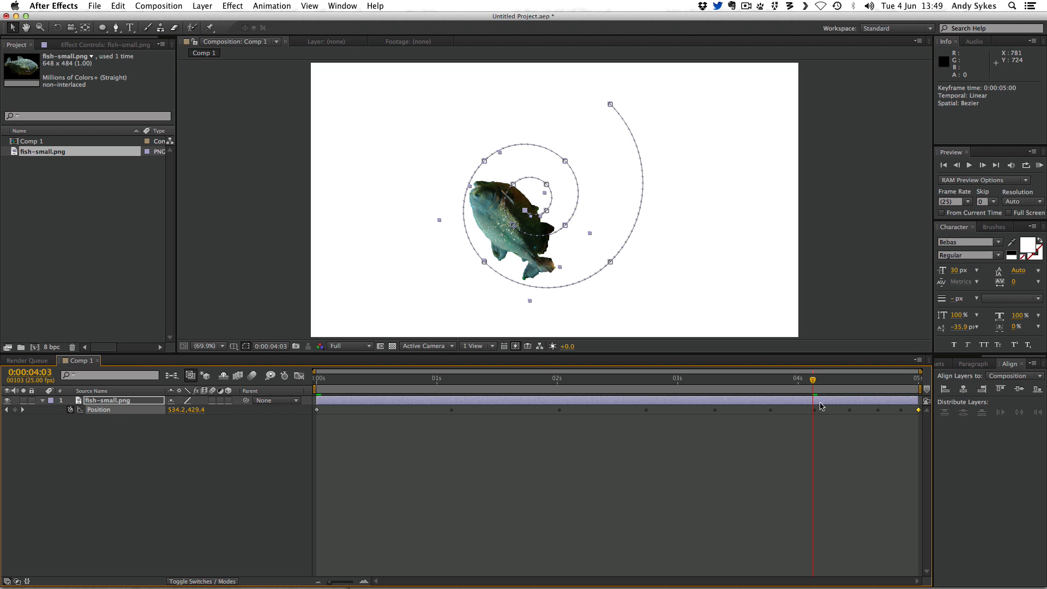
left_click(317, 378)
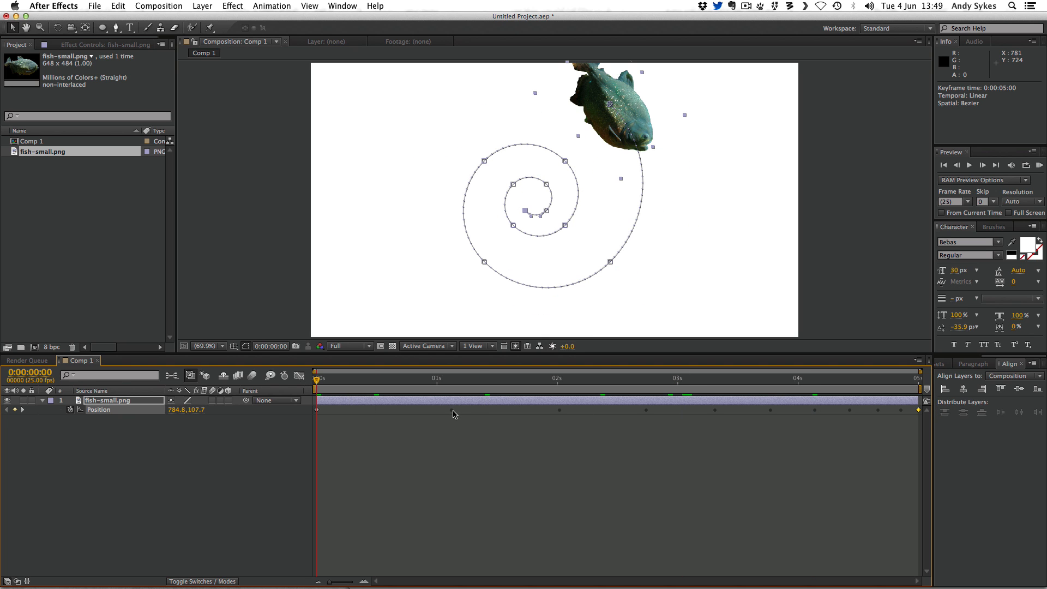
mouse_move(713, 415)
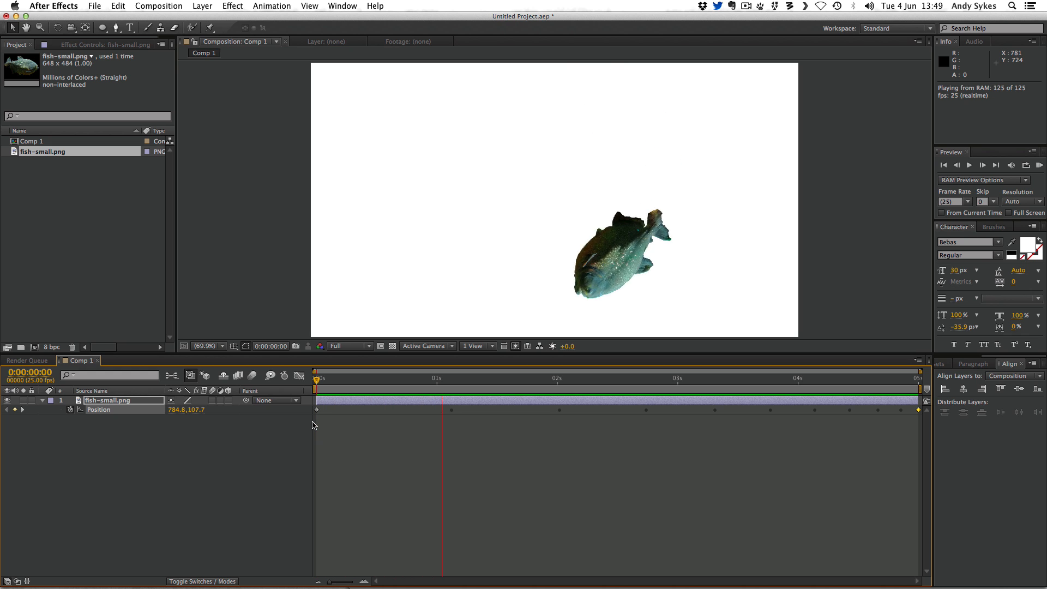
left_click(680, 377)
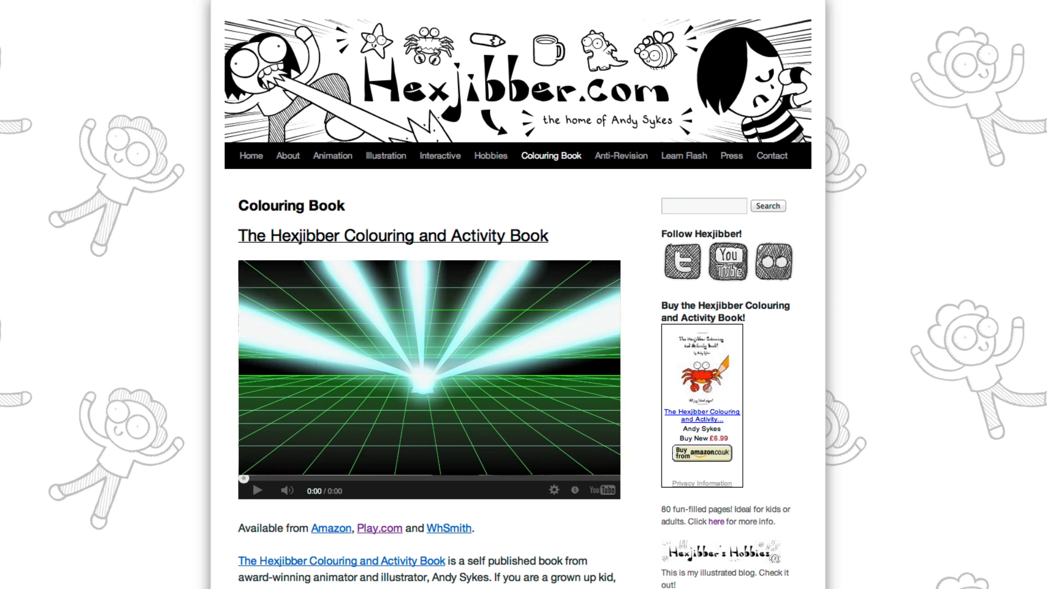
- Navigate to the Anti-Revision page from the Hexjibber site navigation
left_click(619, 155)
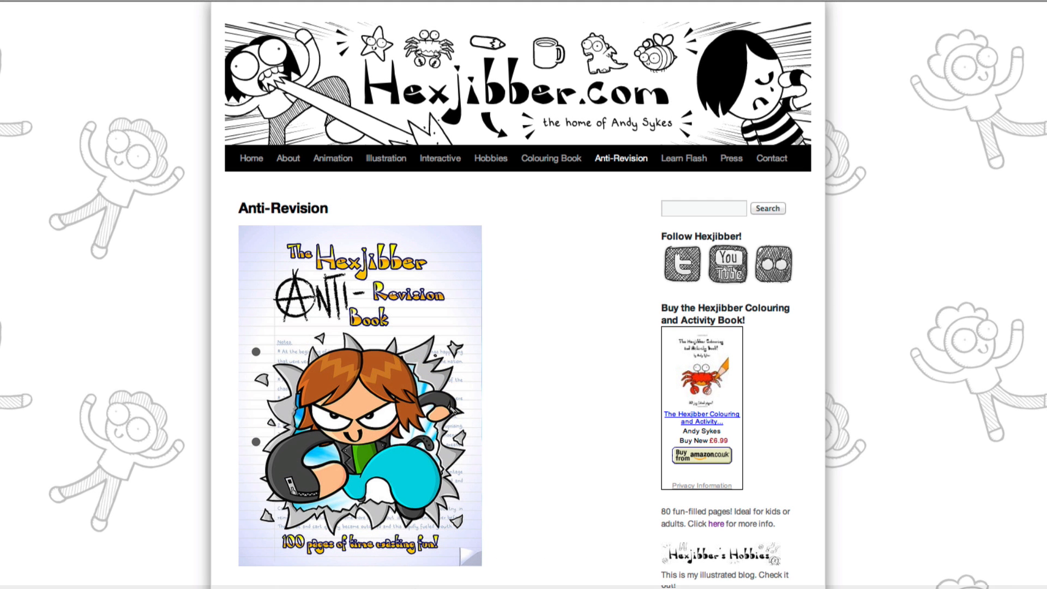